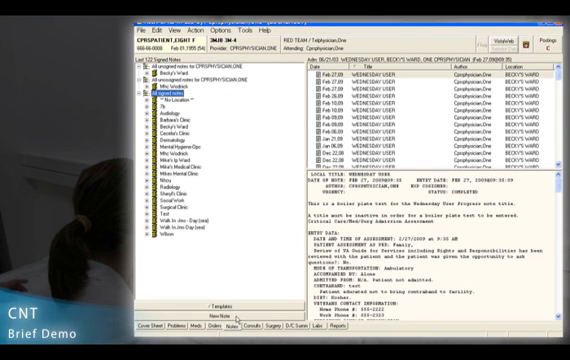
Step: Expand the Templates bar on the Notes tab to reveal the Shared Templates tree
click(213, 318)
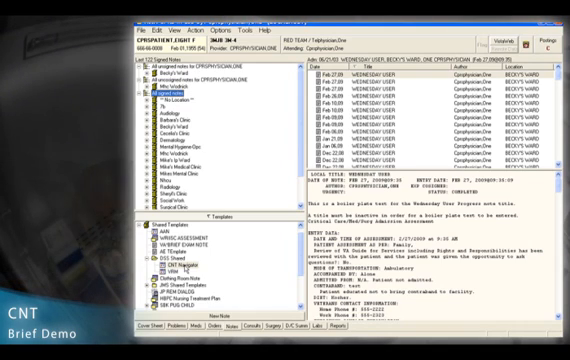
Step: Start a new note with the CNT Navigator from Shared Templates > DSS Shared
click(172, 249)
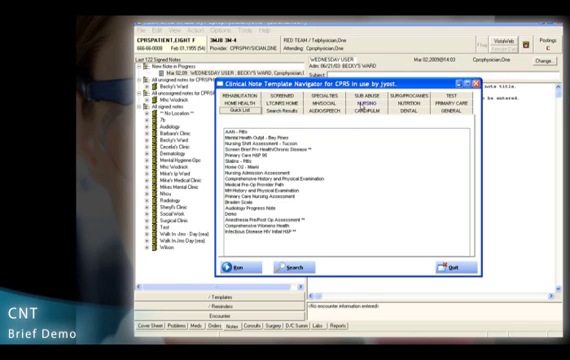
Step: Select and run Nursing Admission Assessment from the navigator's Quick List
click(375, 110)
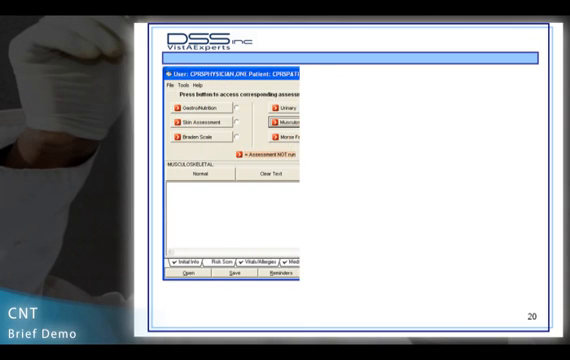
Step: Advance slide 20 past the Musculoskeletal Assessment button callout
click(296, 119)
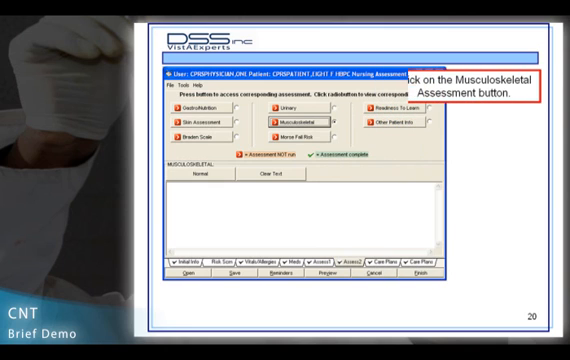
click(290, 123)
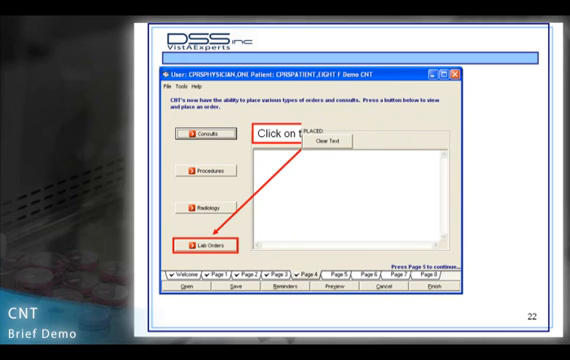
Step: Advance slide 22 through the Lab Orders button callout
click(198, 247)
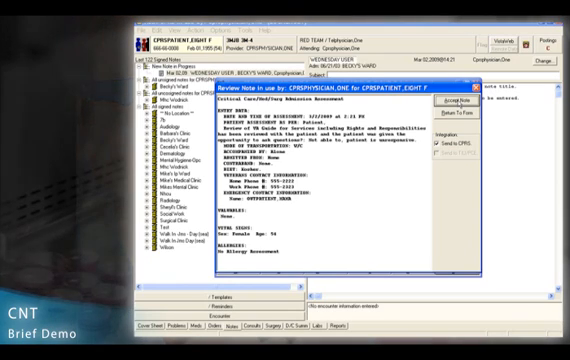
Step: Accept the Critical Care/Med/Surg admission assessment text from the Review Note window
click(466, 116)
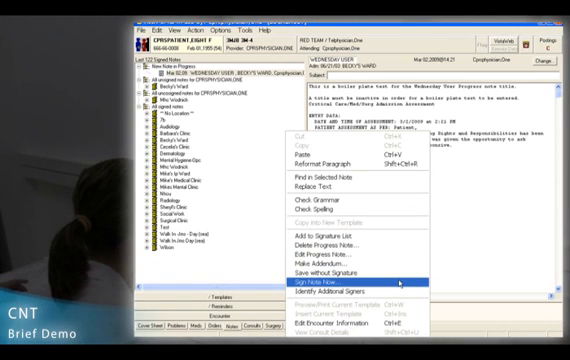
Step: Choose Sign Note Now on the progress note, bringing up the Missing Encounter Information prompt
click(310, 290)
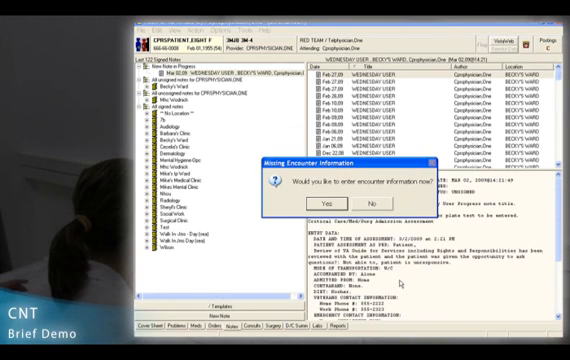